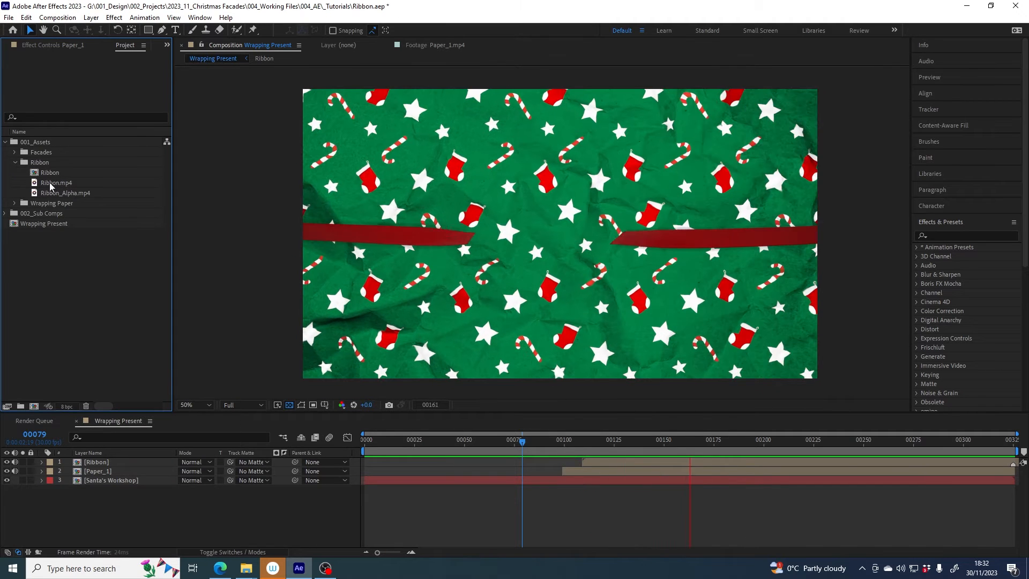
Remove the old Ribbon comp and scrub Wrapping Present to check the paper animation
left_click(68, 193)
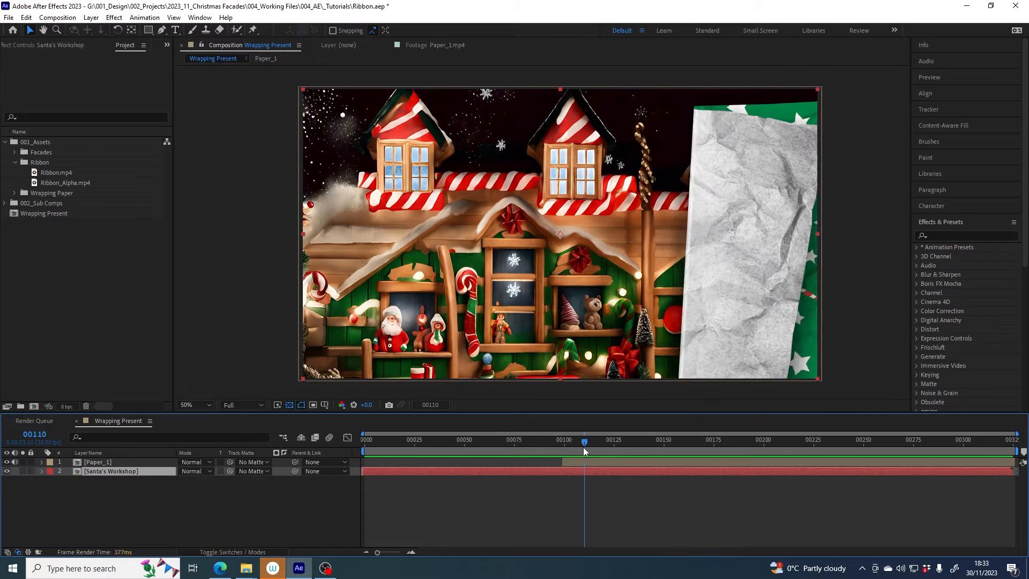
left_click(811, 450)
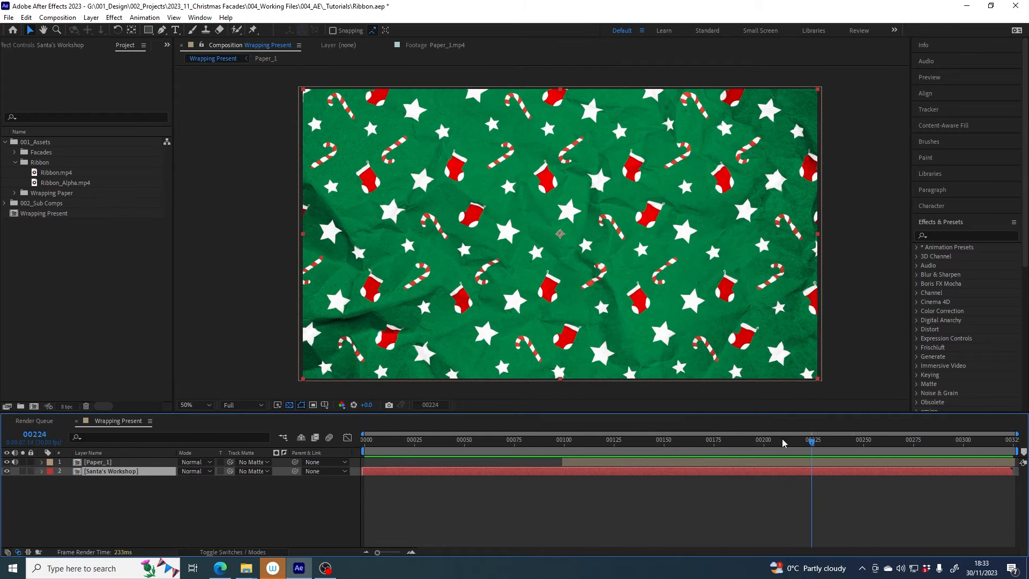
left_click(757, 442)
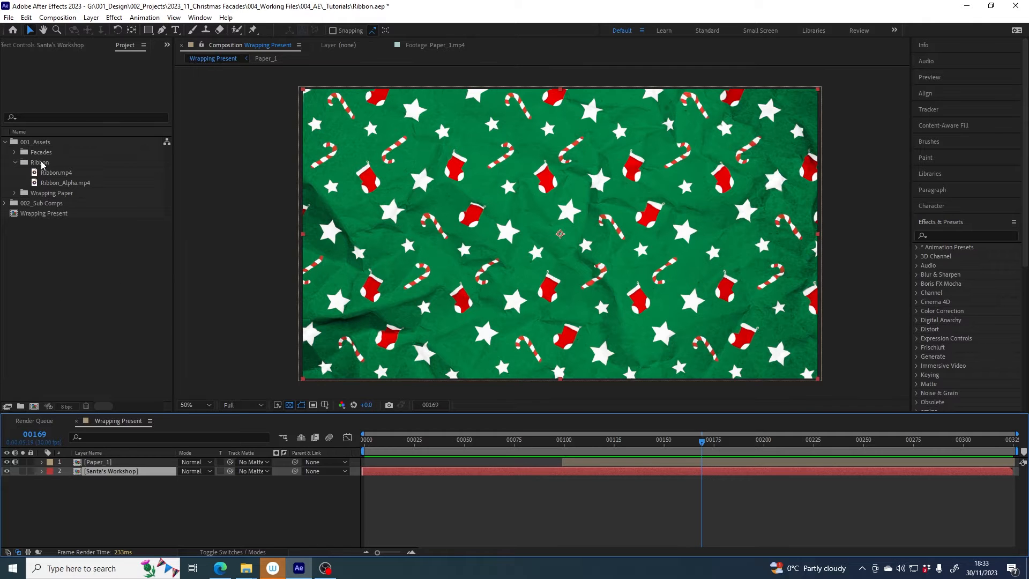
Make a Ribbon comp from Ribbon.mp4, go to frame 171 of the tied bow at 25% magnification
left_click(56, 172)
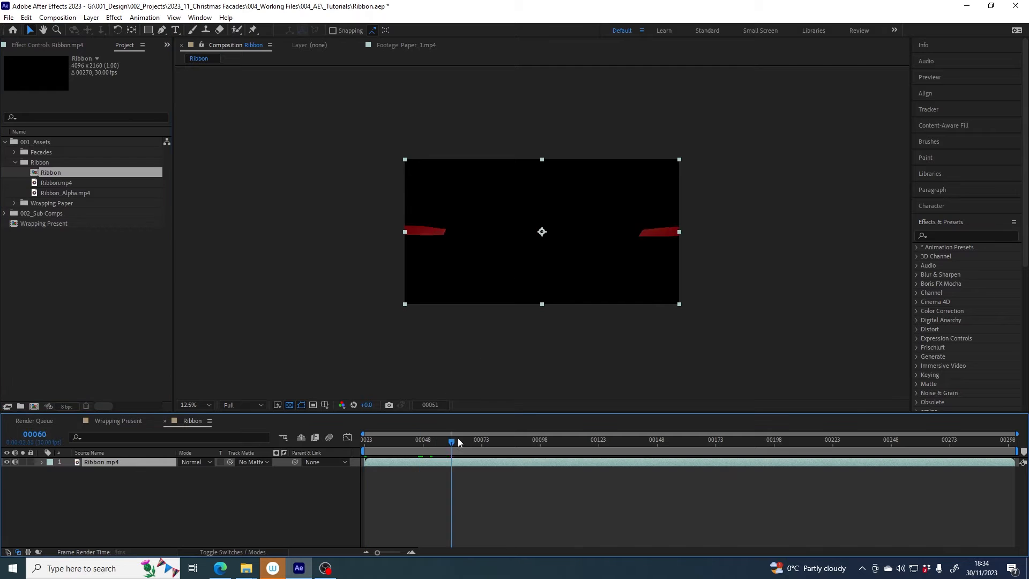
left_click_drag(451, 440, 709, 440)
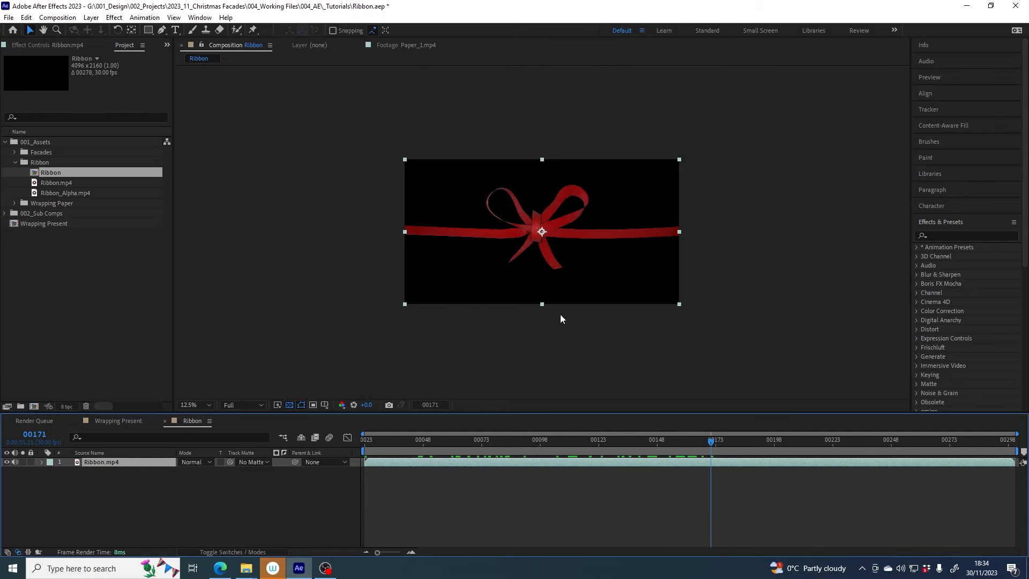
left_click(195, 405)
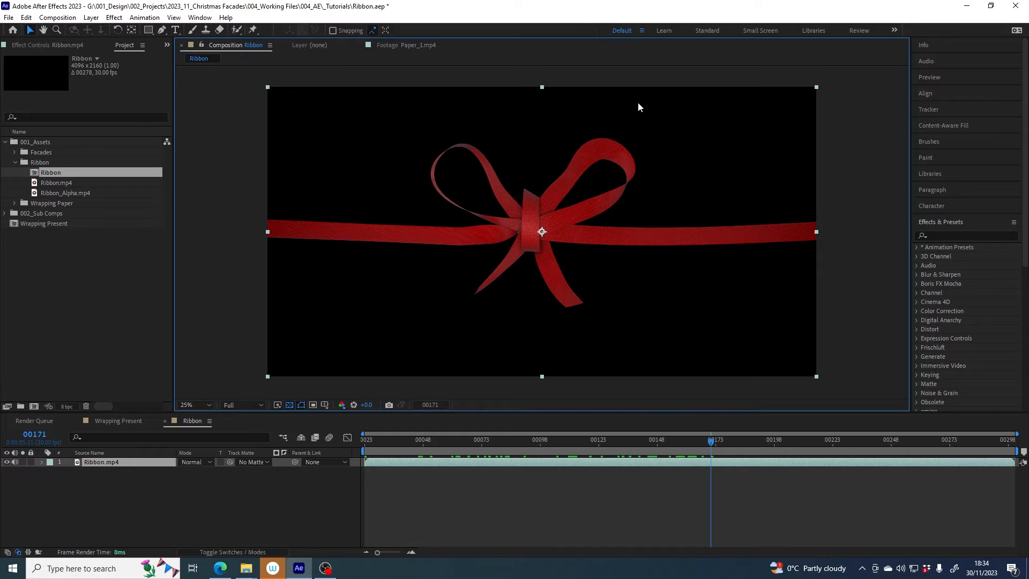
mouse_move(548, 238)
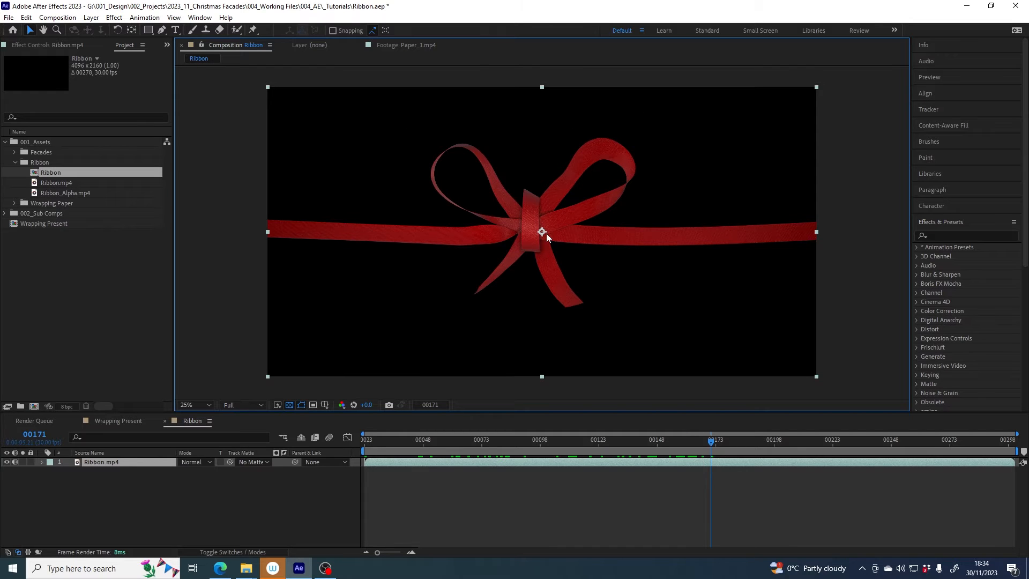
mouse_move(607, 274)
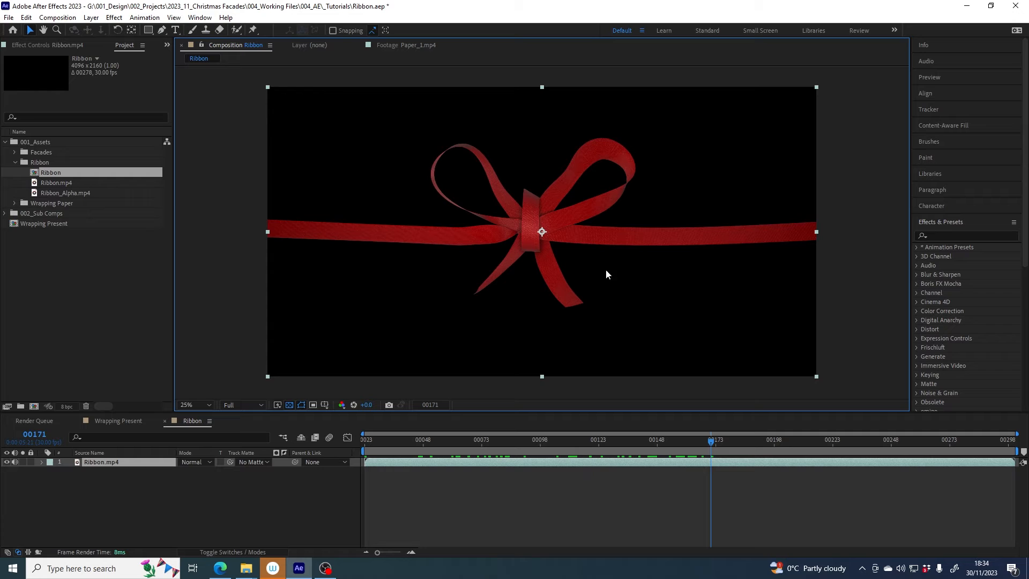
mouse_move(652, 193)
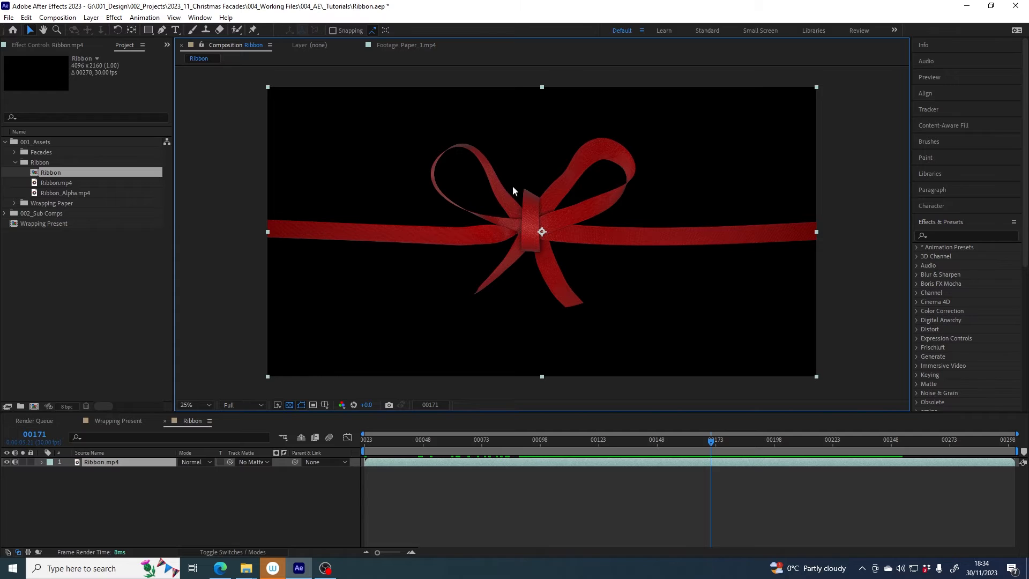
mouse_move(706, 315)
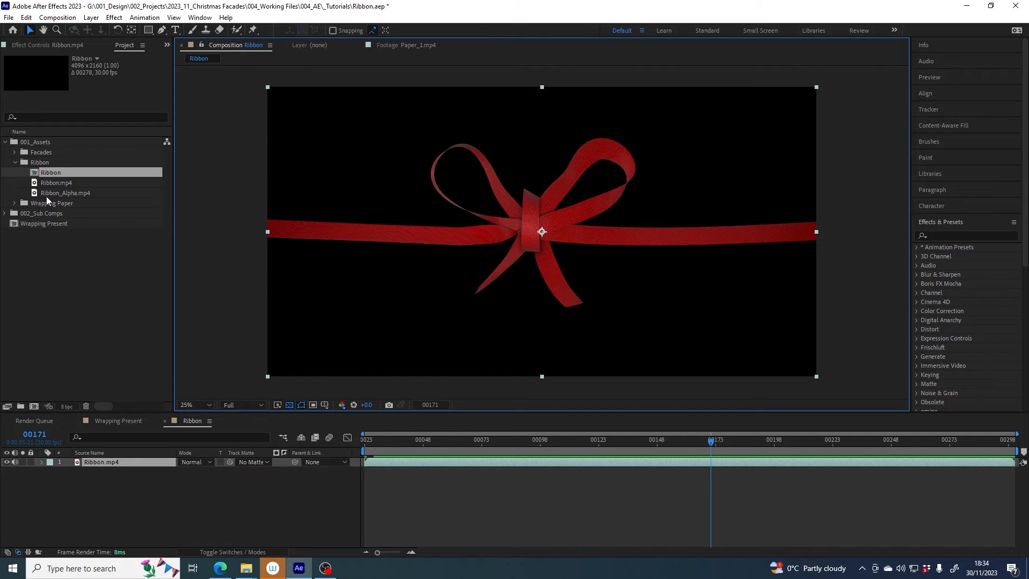
Place Ribbon_Alpha.mp4 as layer 1 above Ribbon.mp4 and select the colour layer's matte menu
left_click(65, 193)
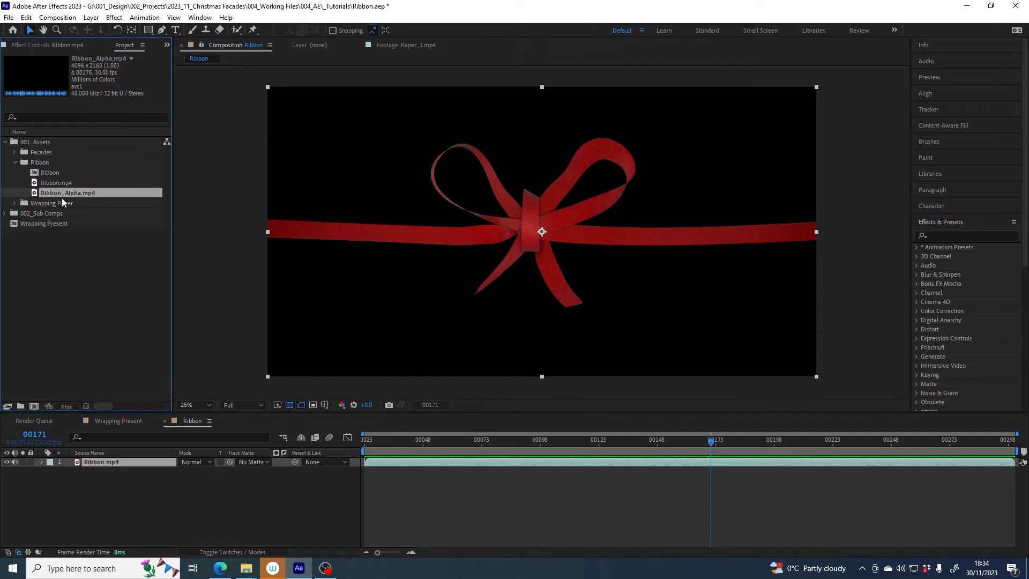
mouse_move(90, 197)
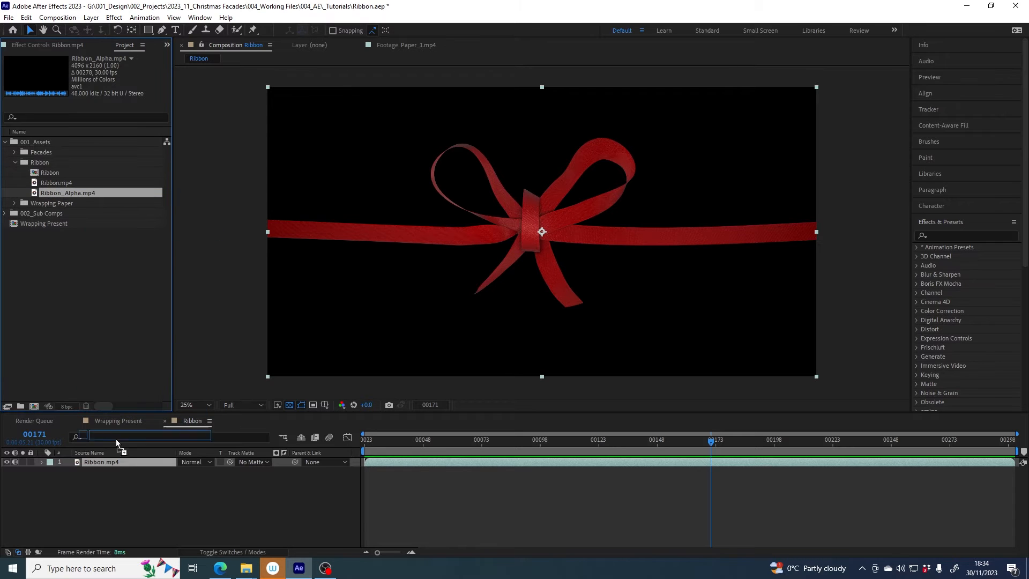
left_click_drag(68, 192, 131, 461)
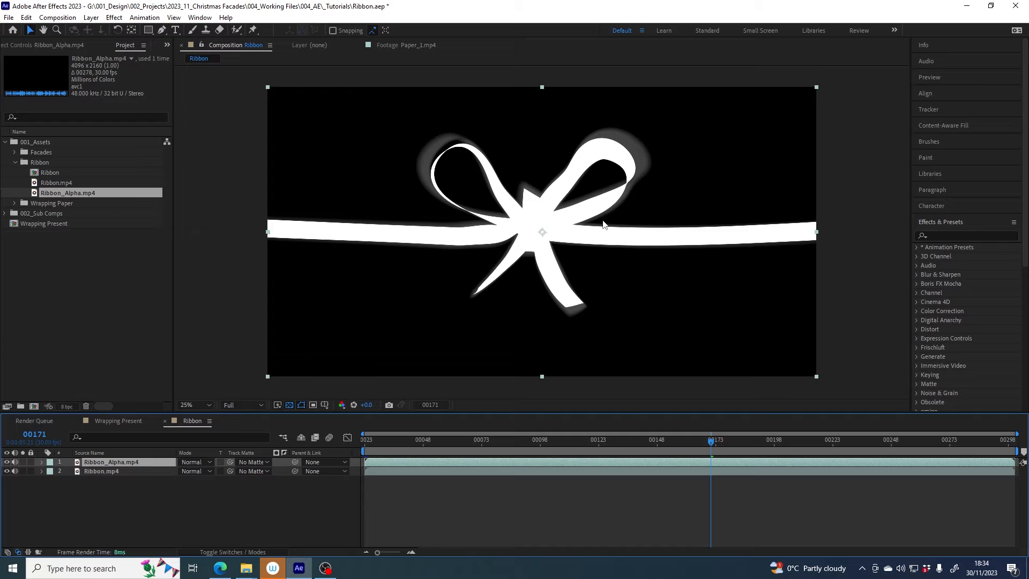
mouse_move(619, 152)
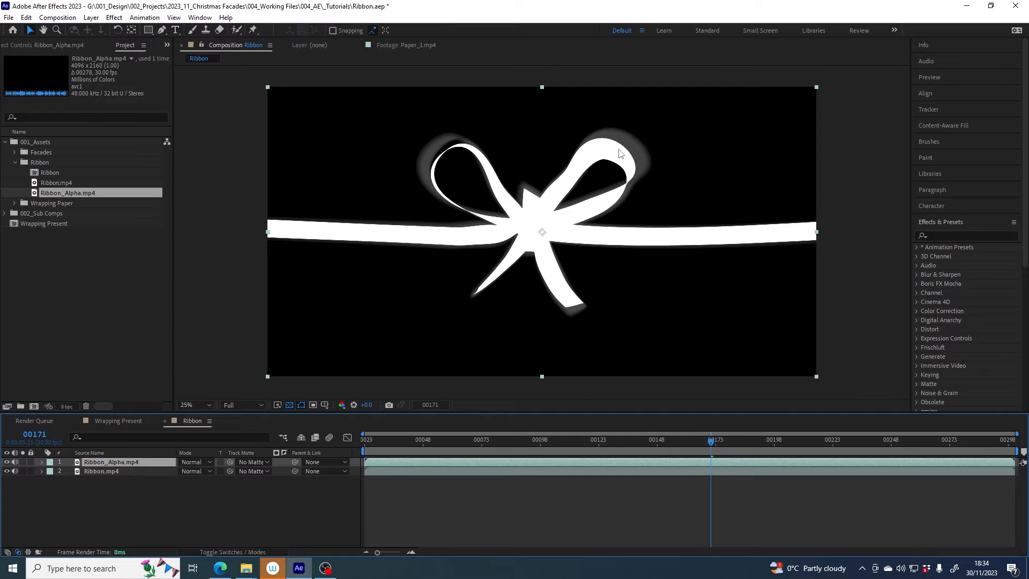
mouse_move(630, 182)
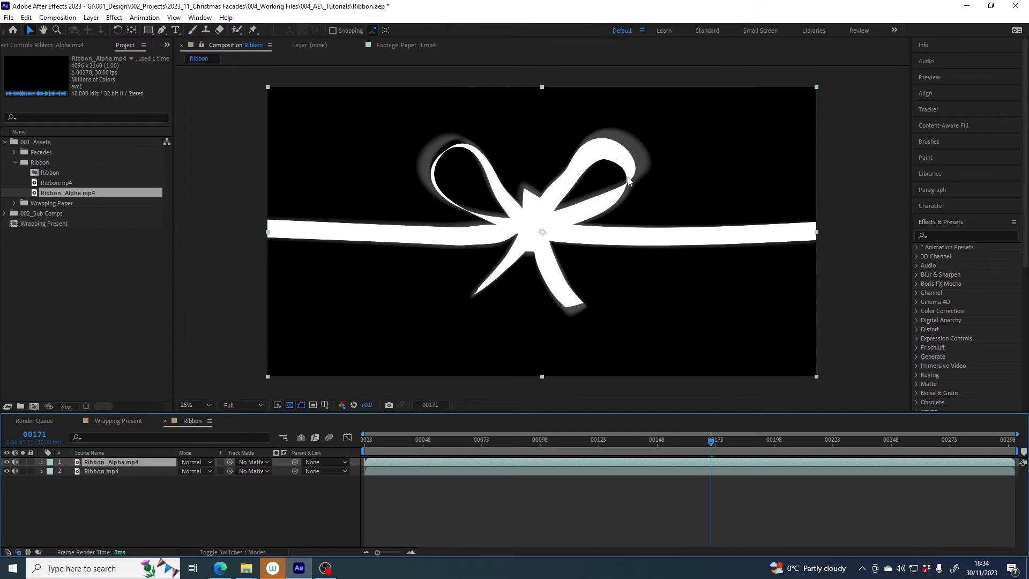
mouse_move(617, 240)
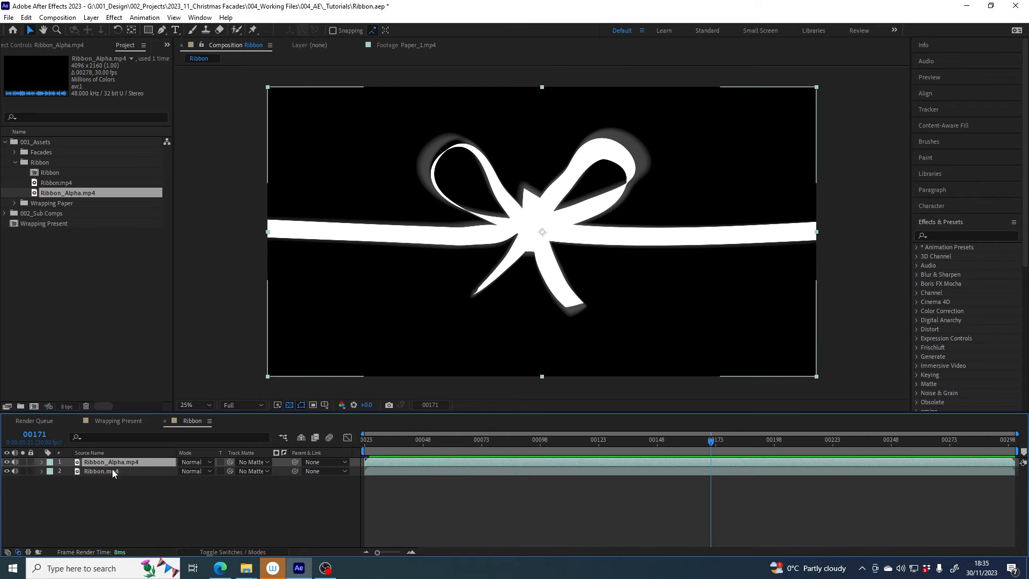
left_click(101, 471)
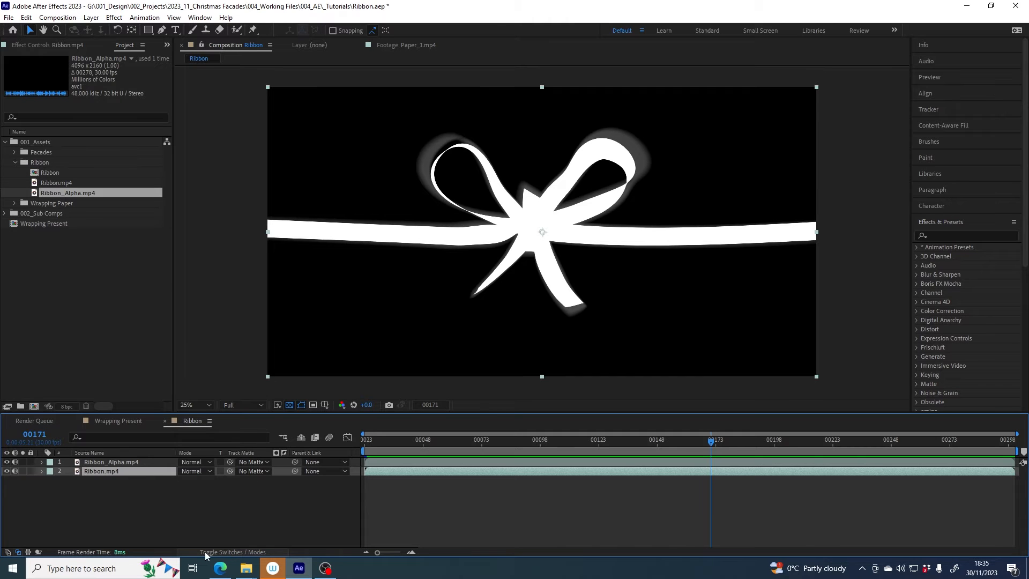
mouse_move(231, 502)
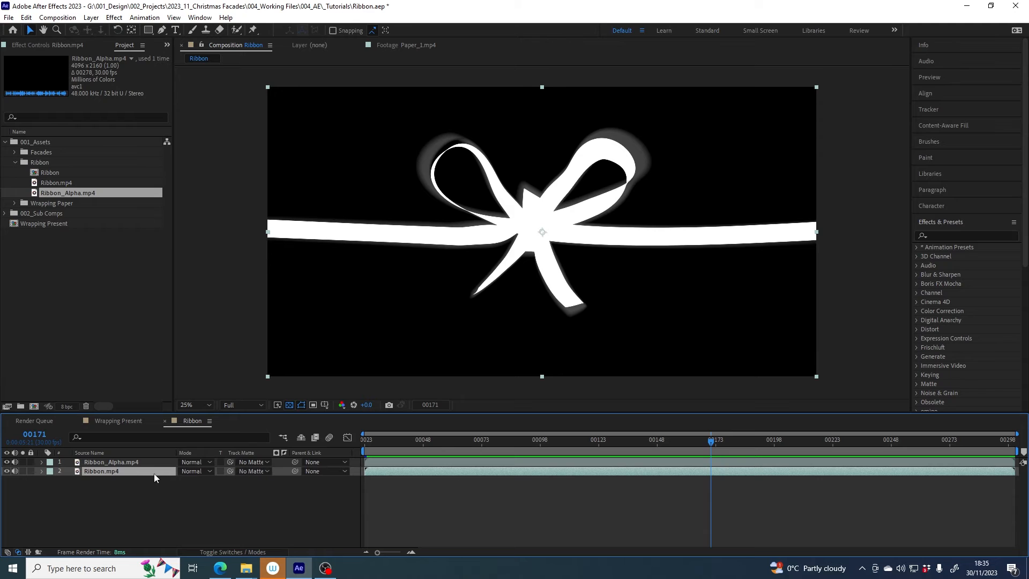
left_click(253, 471)
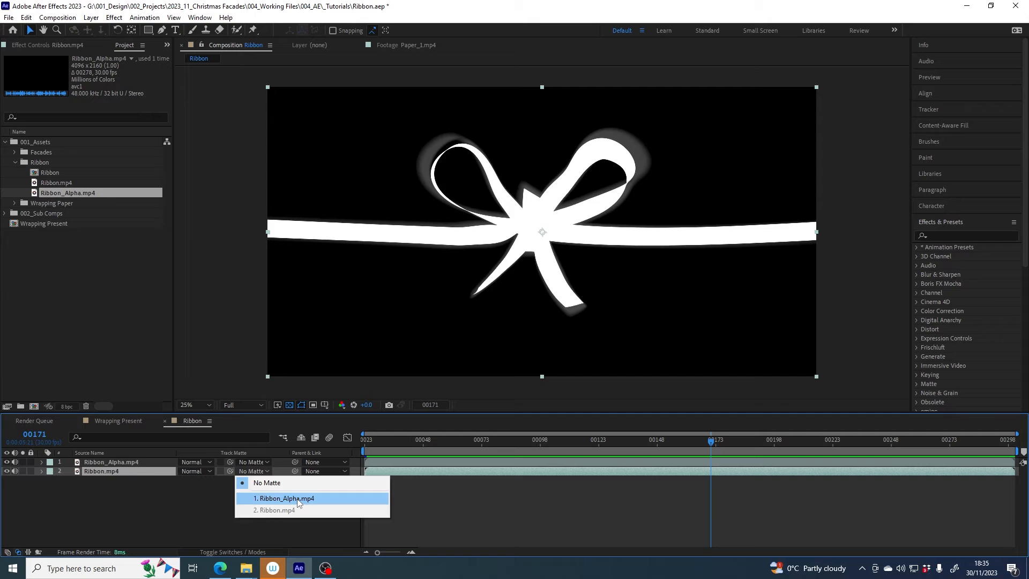
Set Ribbon.mp4's track matte to 1. Ribbon_Alpha.mp4 as Luma Matte and check several frames
left_click(284, 497)
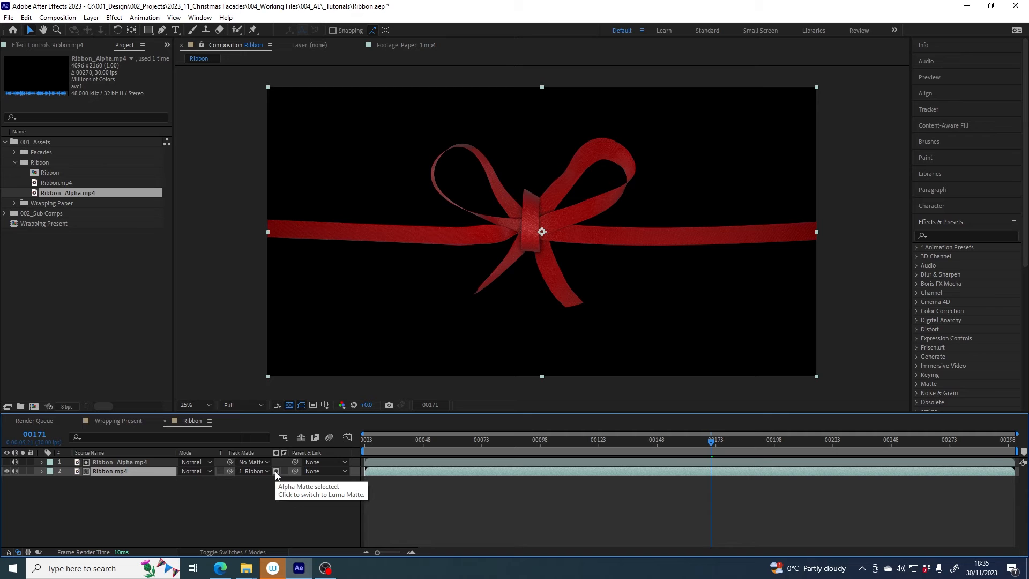
left_click(275, 471)
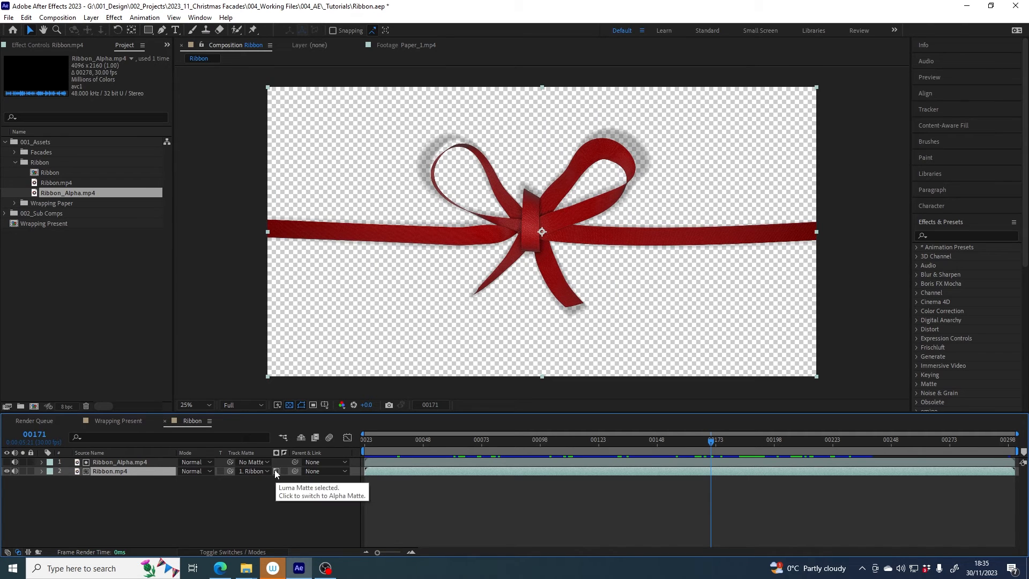
left_click(276, 472)
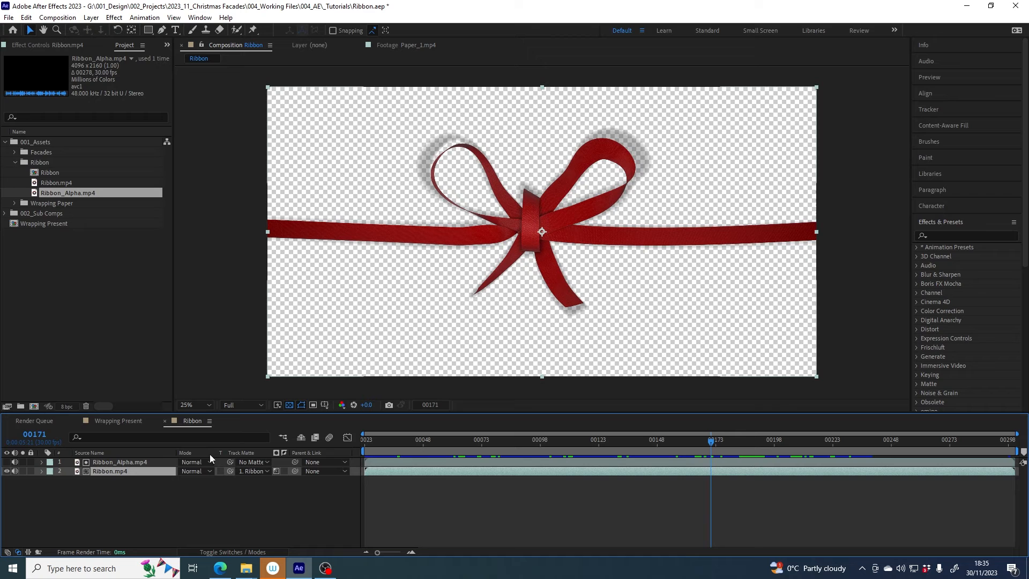
left_click(597, 444)
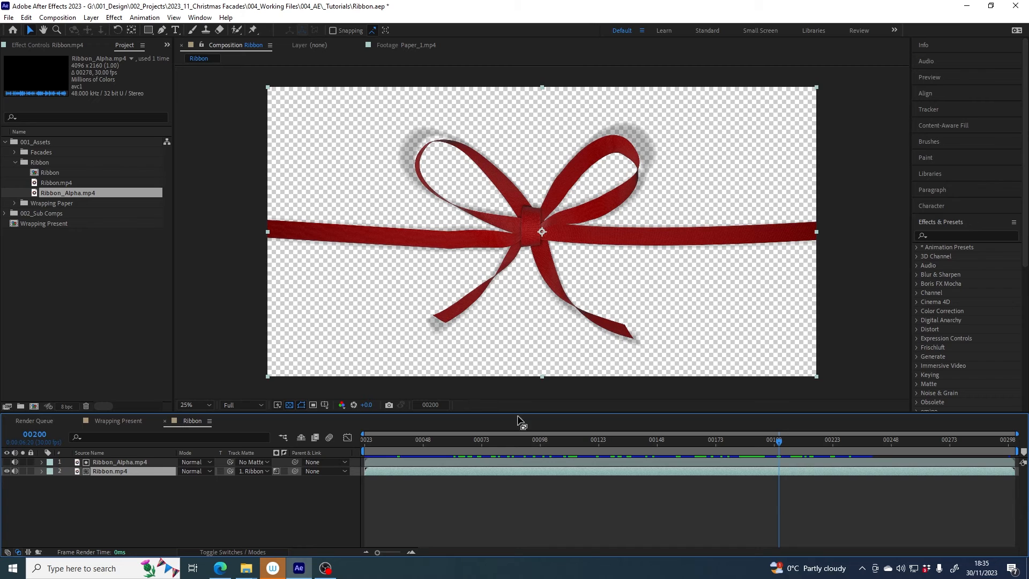
left_click(452, 439)
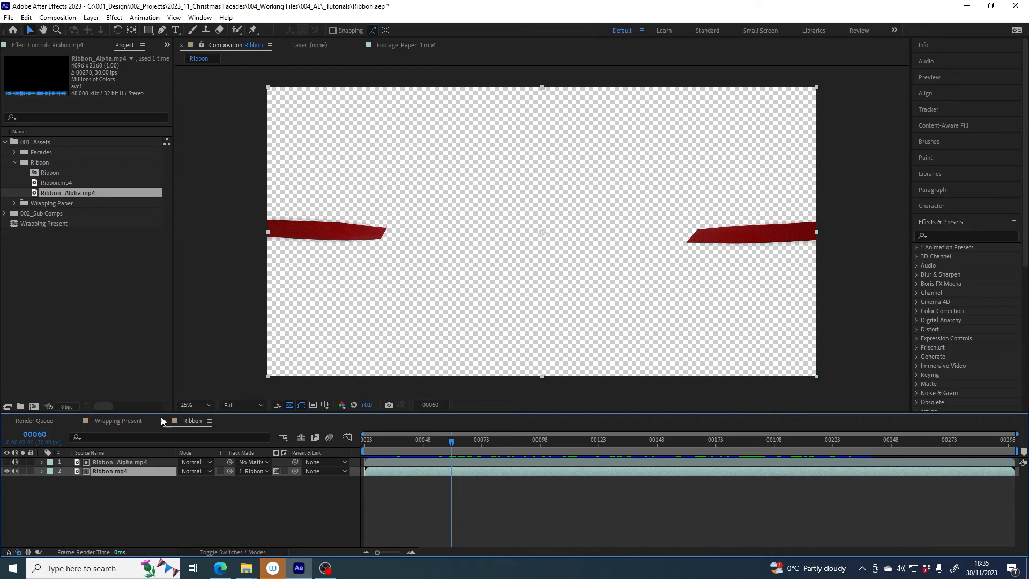
Put the Ribbon comp on top of Wrapping Present and scale it down to the frame width
left_click(117, 421)
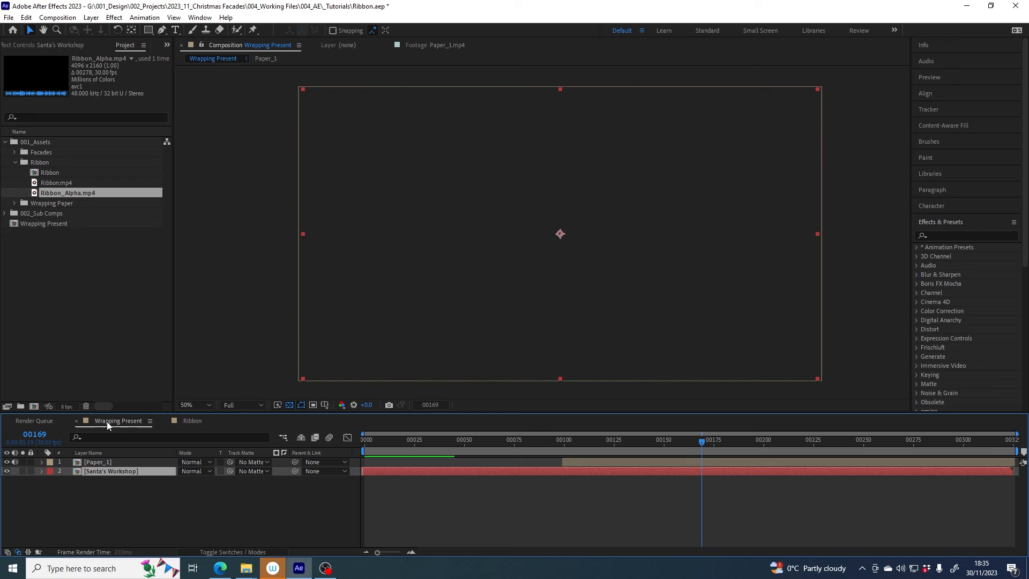
left_click(506, 440)
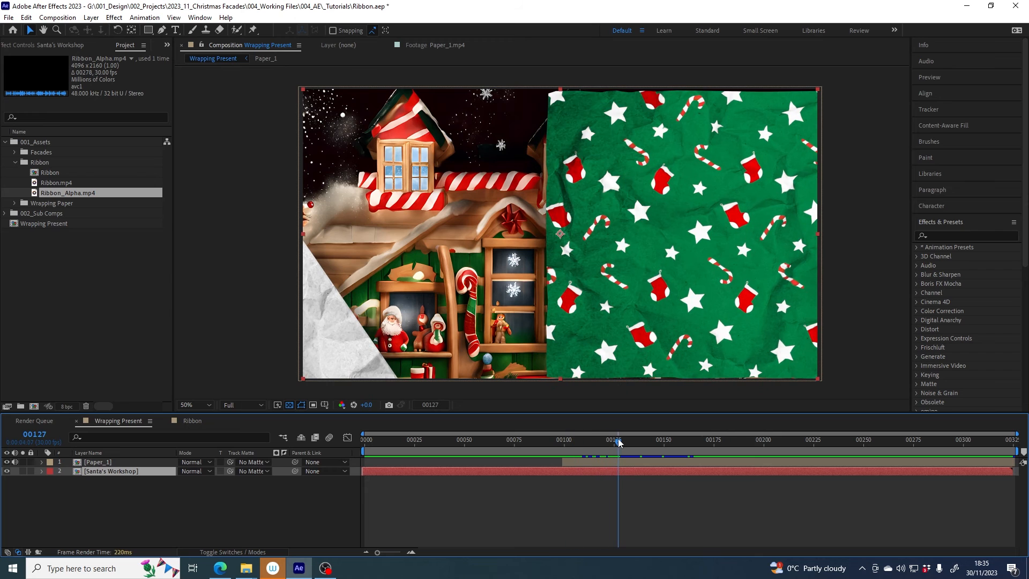
left_click(49, 172)
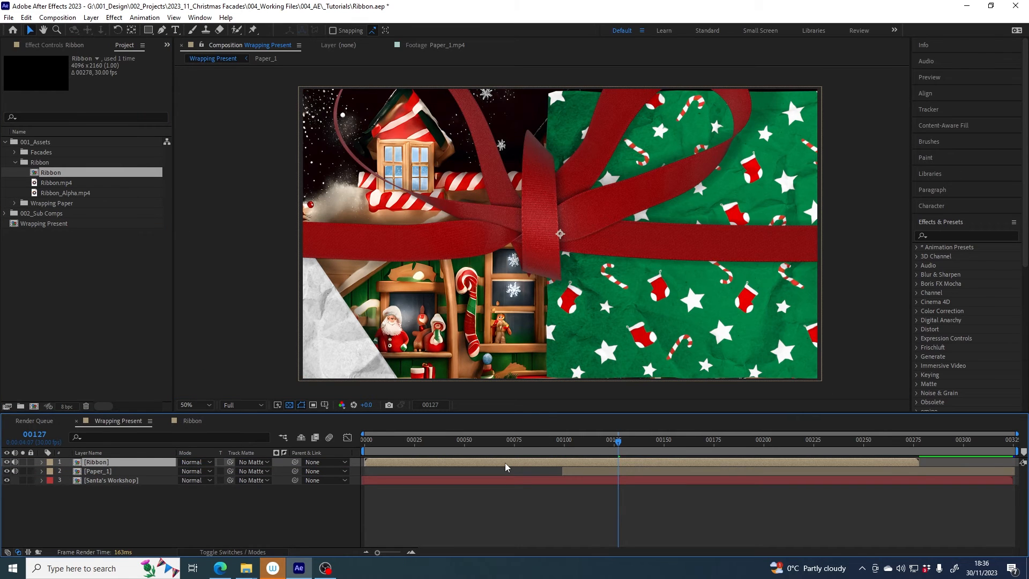
left_click(193, 405)
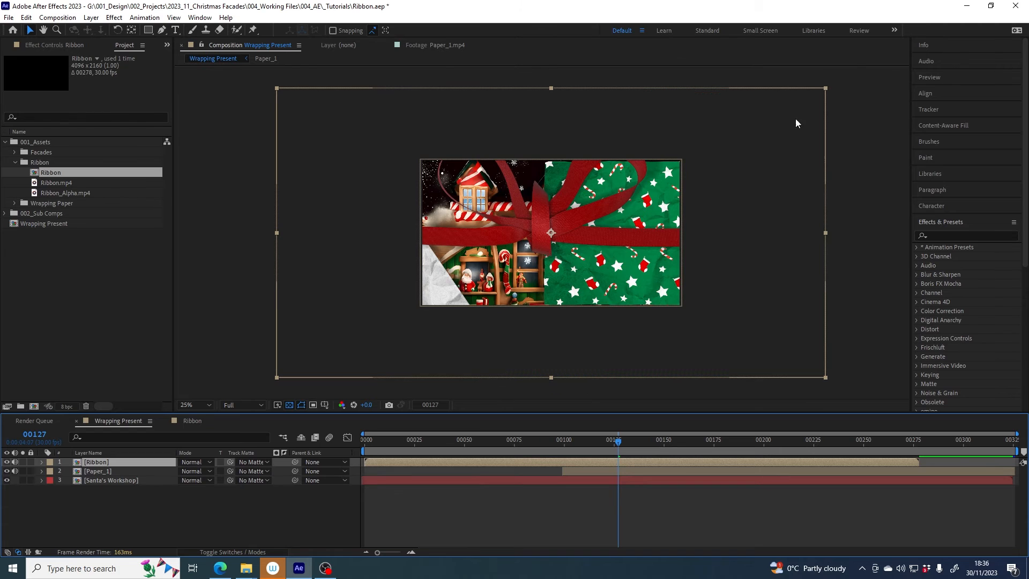
mouse_move(828, 90)
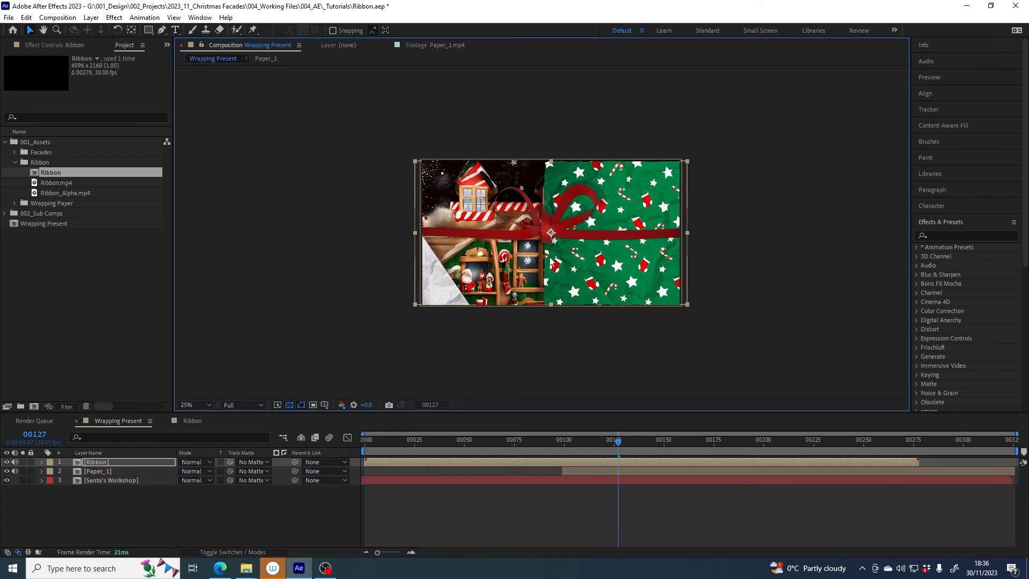
Slide the Ribbon layer bar right so the bow starts with Paper_1, then preview the result
left_click(192, 405)
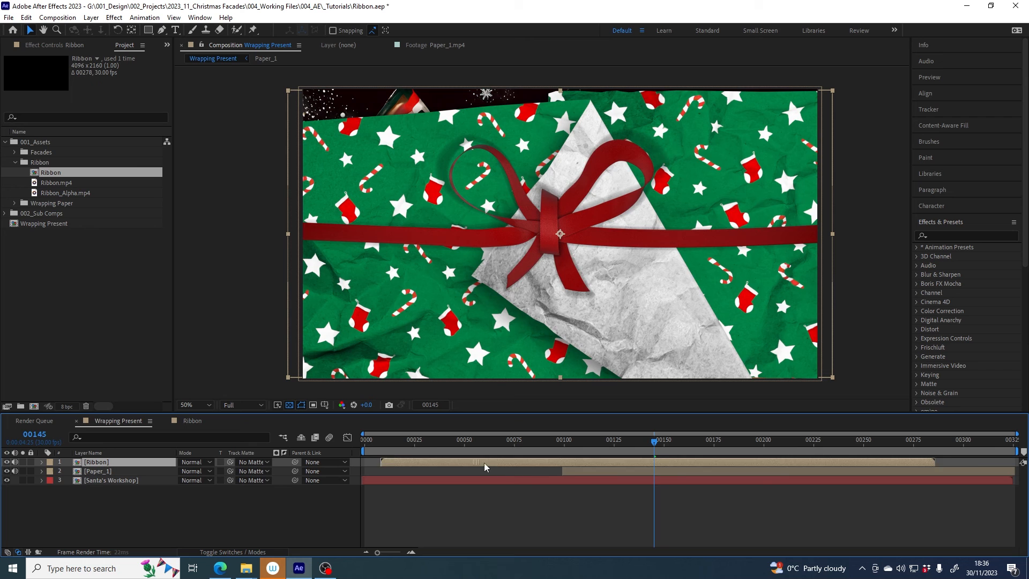
left_click_drag(485, 462, 931, 462)
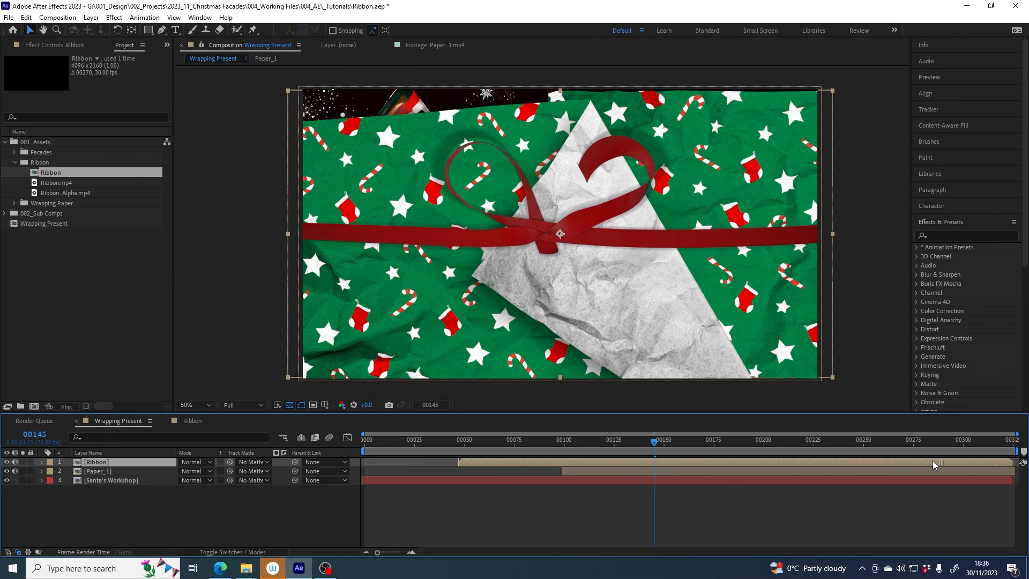
left_click(544, 444)
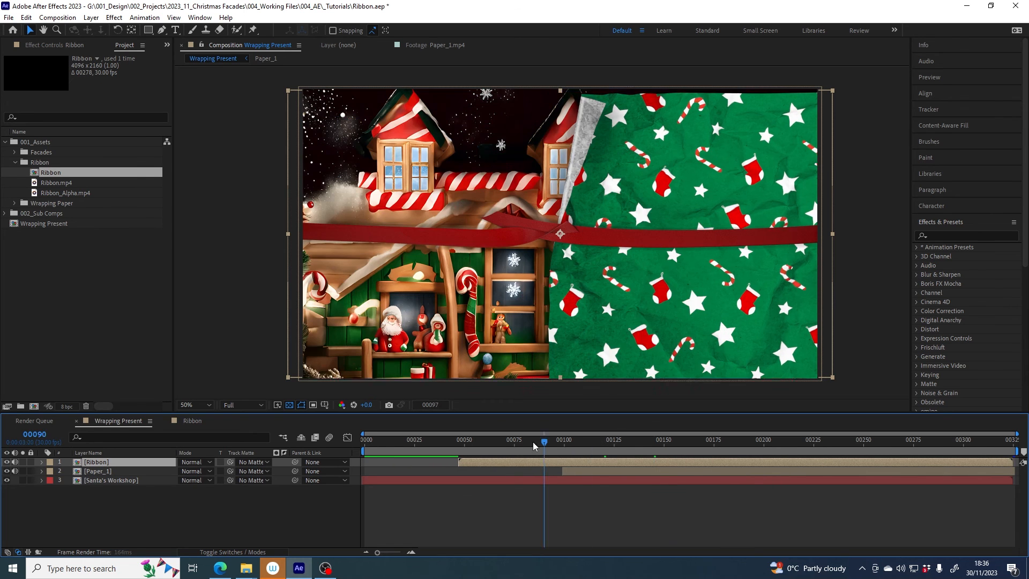
left_click(596, 439)
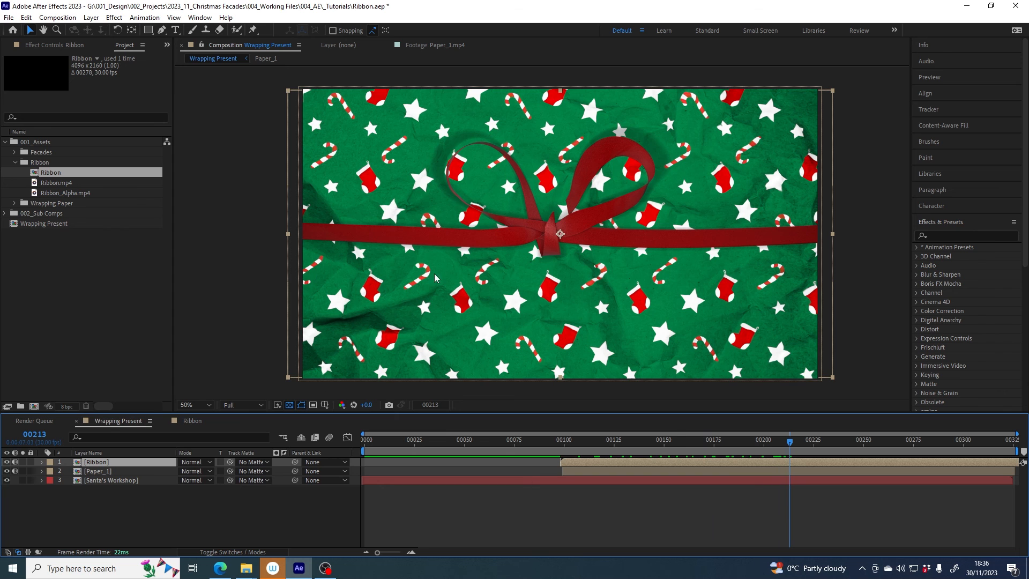
mouse_move(733, 436)
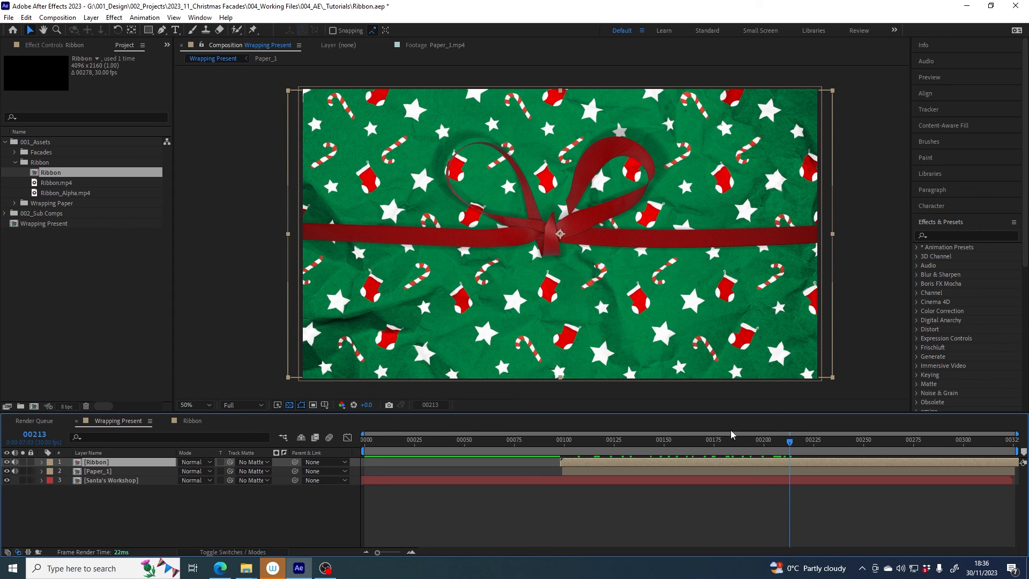
left_click(658, 445)
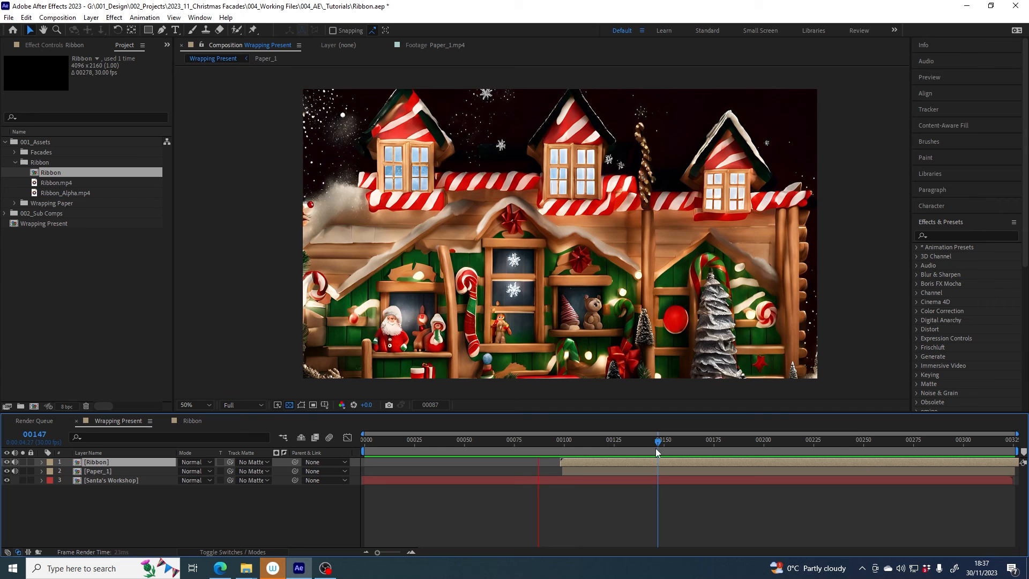